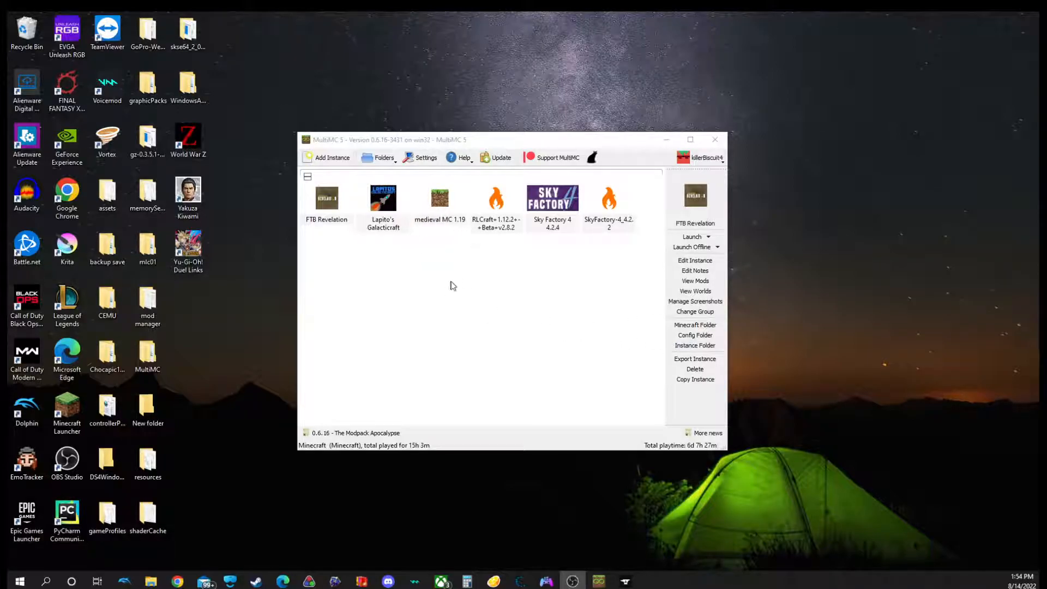
pyautogui.moveTo(585, 321)
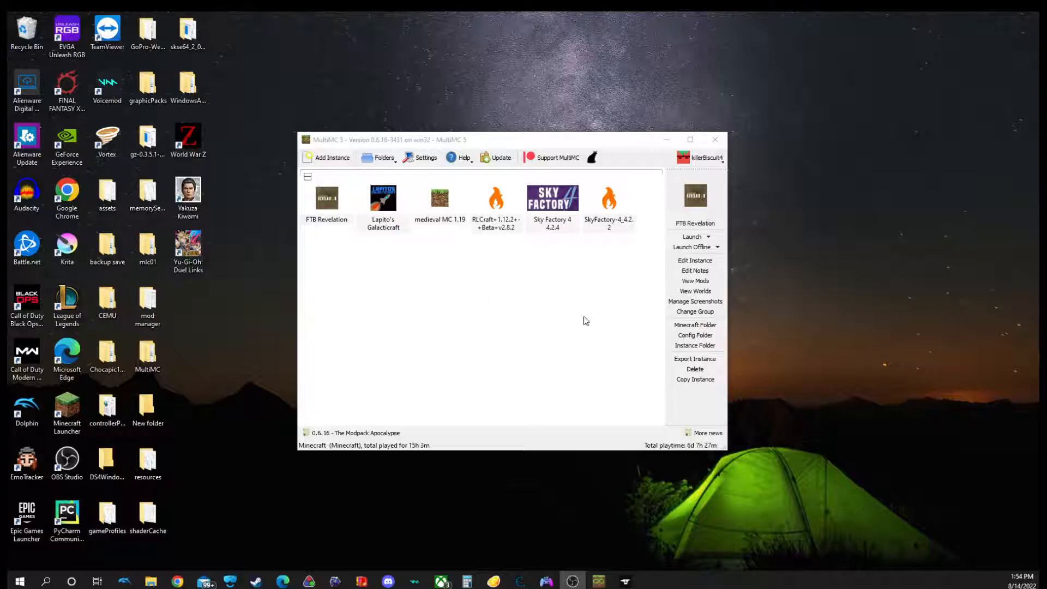
pyautogui.moveTo(351, 263)
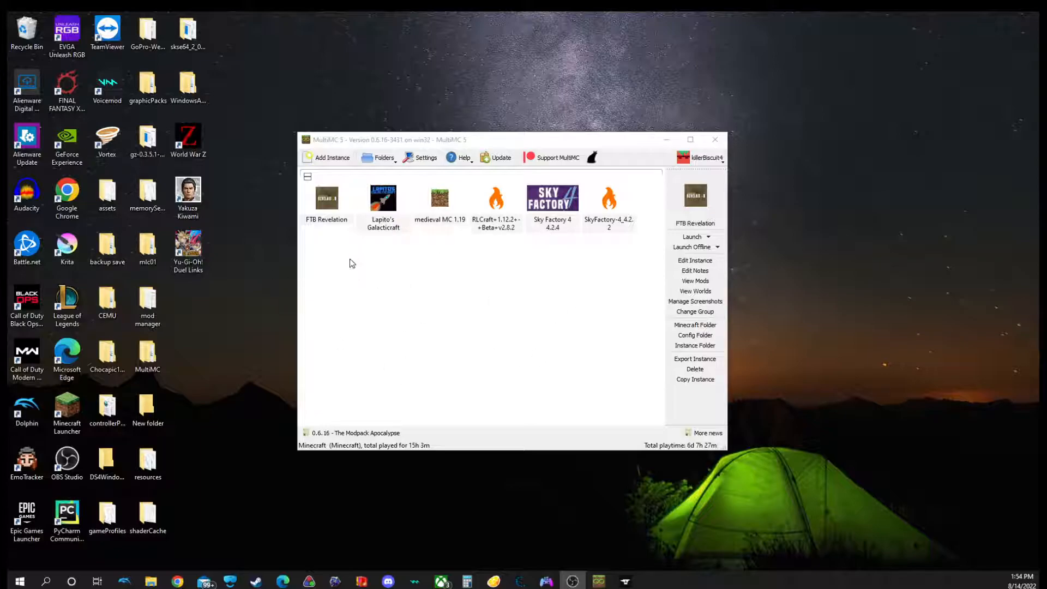
pyautogui.moveTo(517, 278)
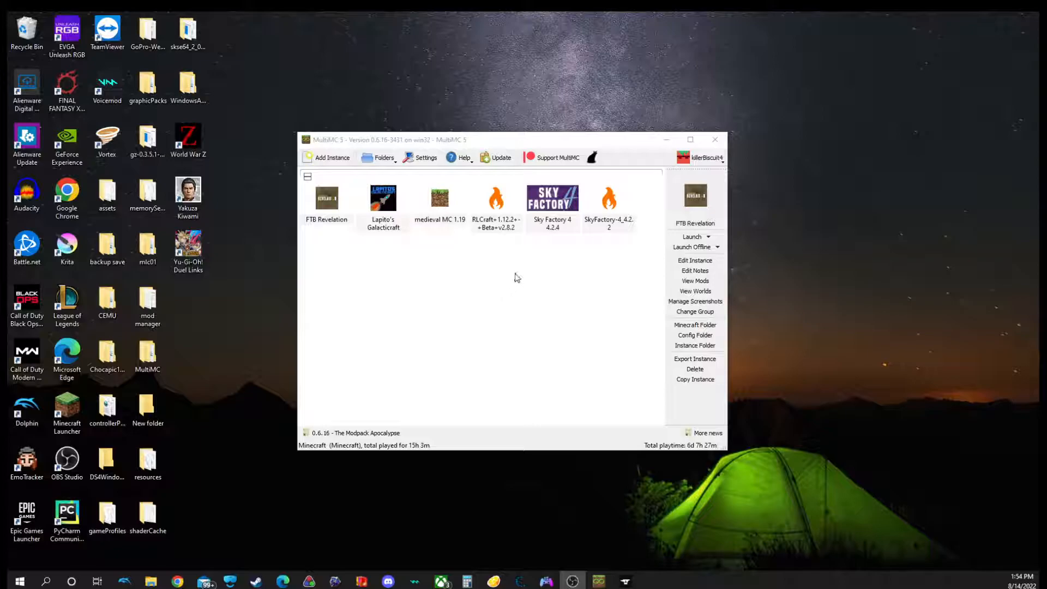
pyautogui.moveTo(522, 319)
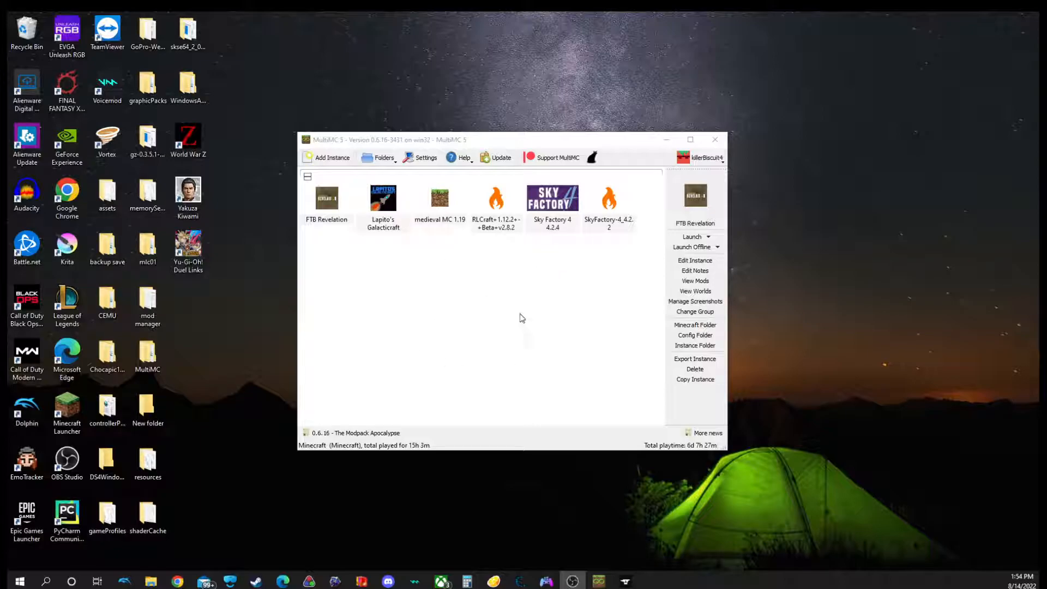
pyautogui.moveTo(458, 295)
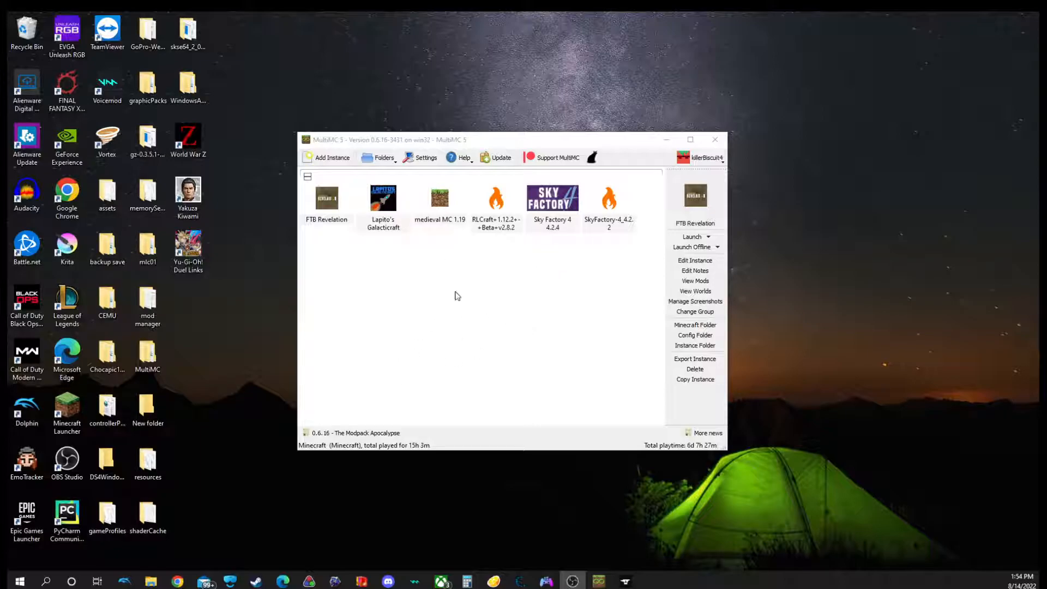
pyautogui.moveTo(477, 144)
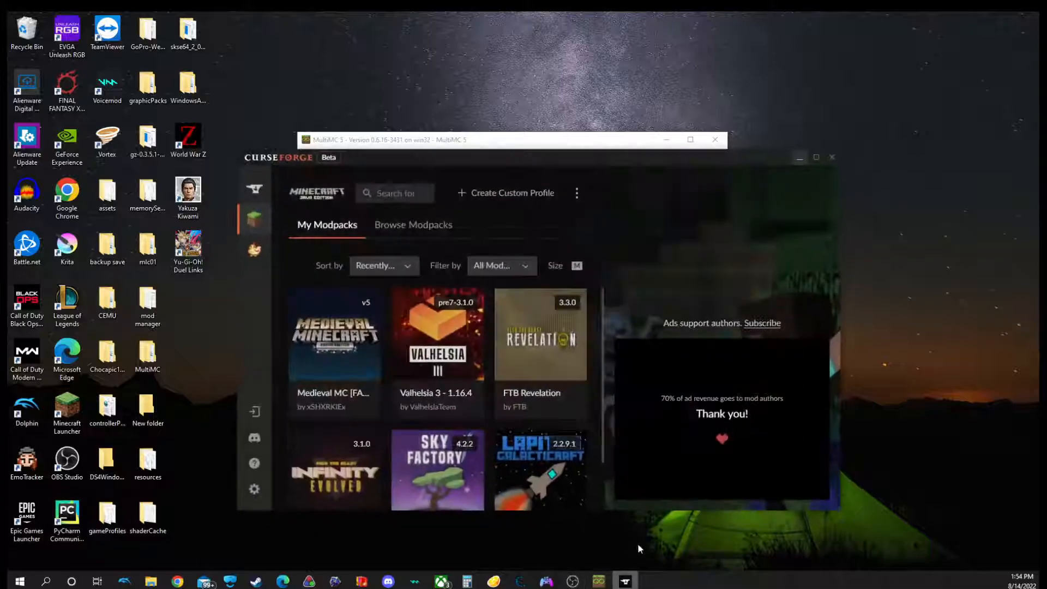
pyautogui.moveTo(323, 328)
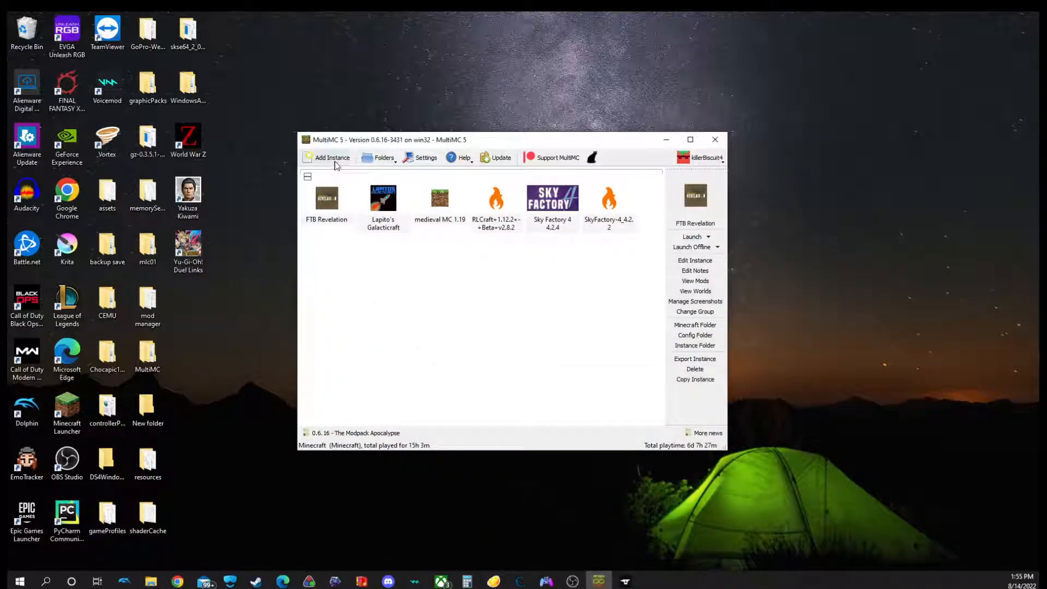
# Create a new vanilla Minecraft instance using version 1.19.
pyautogui.click(331, 157)
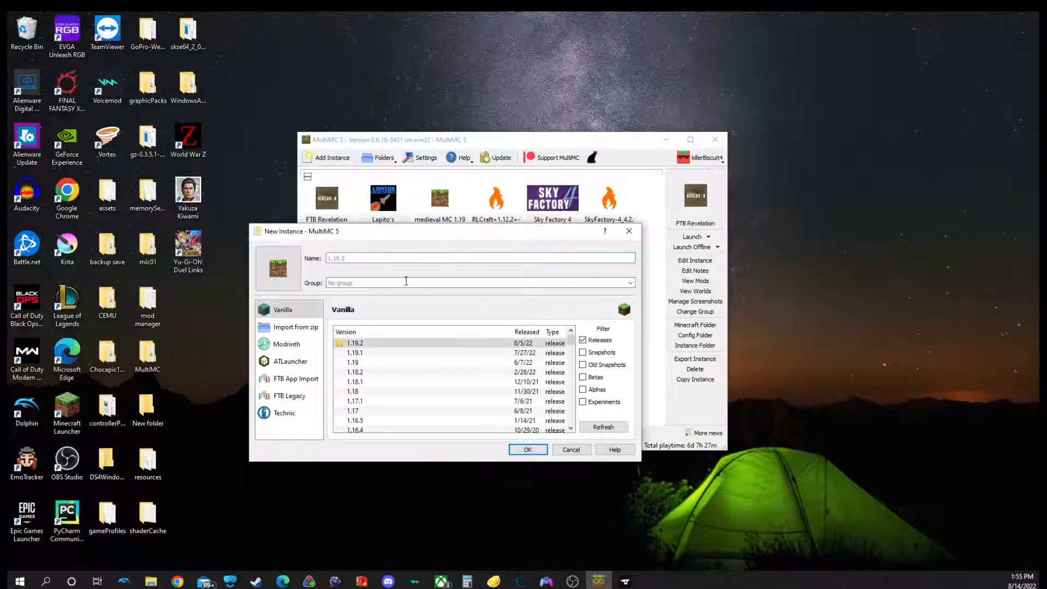
pyautogui.click(353, 363)
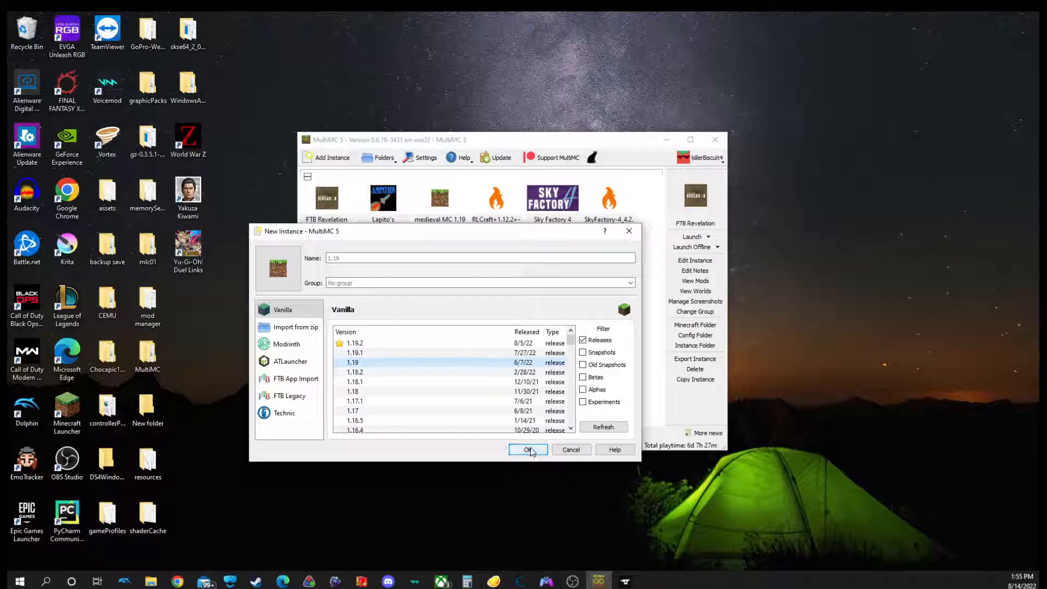
pyautogui.click(528, 450)
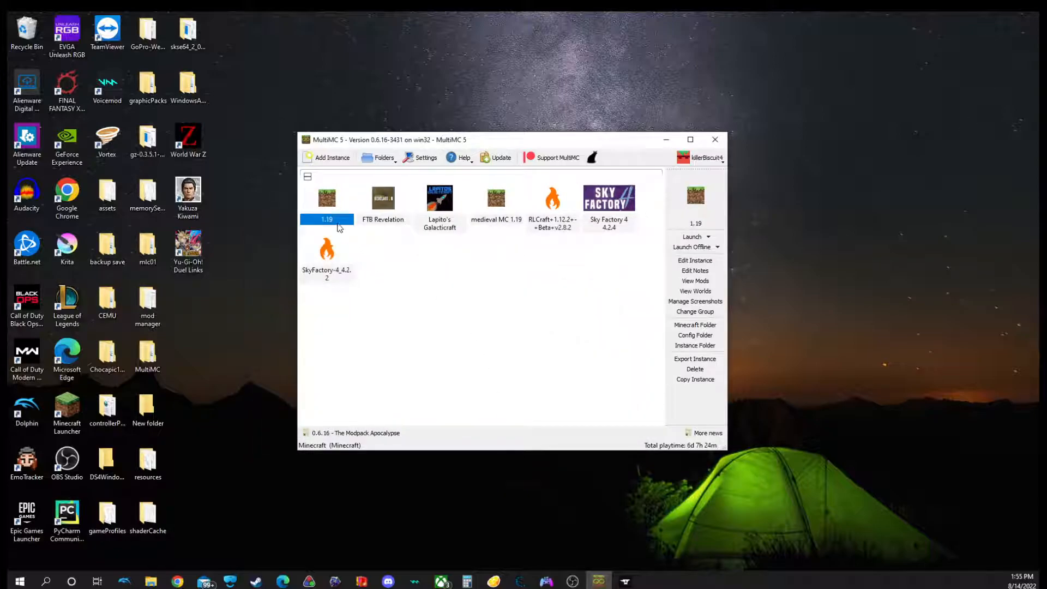
# Install Fabric loader 0.14.9 on the 1.19 instance via Edit Instance.
pyautogui.rightClick(328, 200)
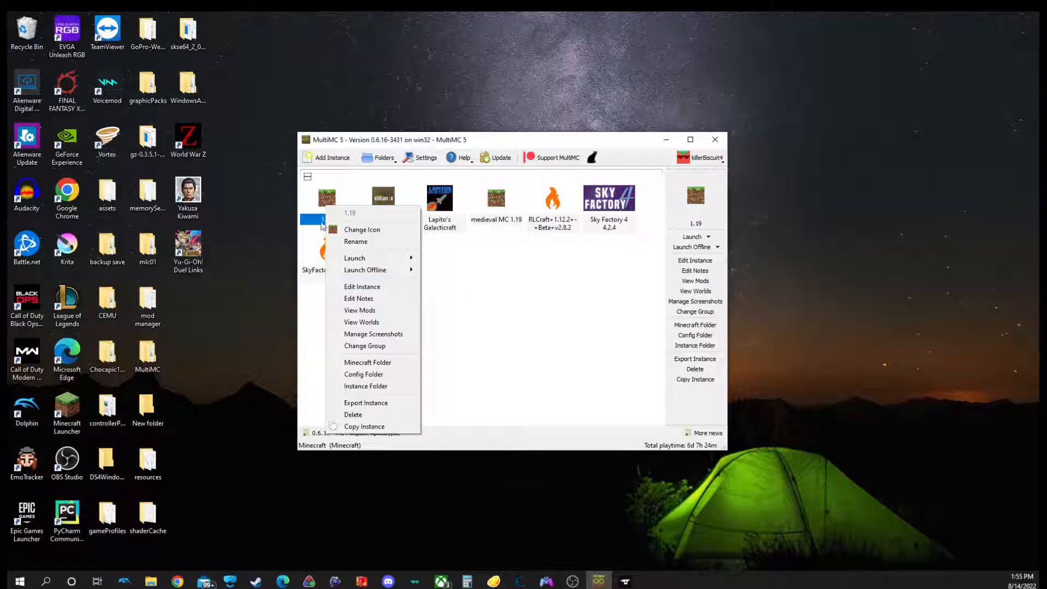
pyautogui.click(371, 292)
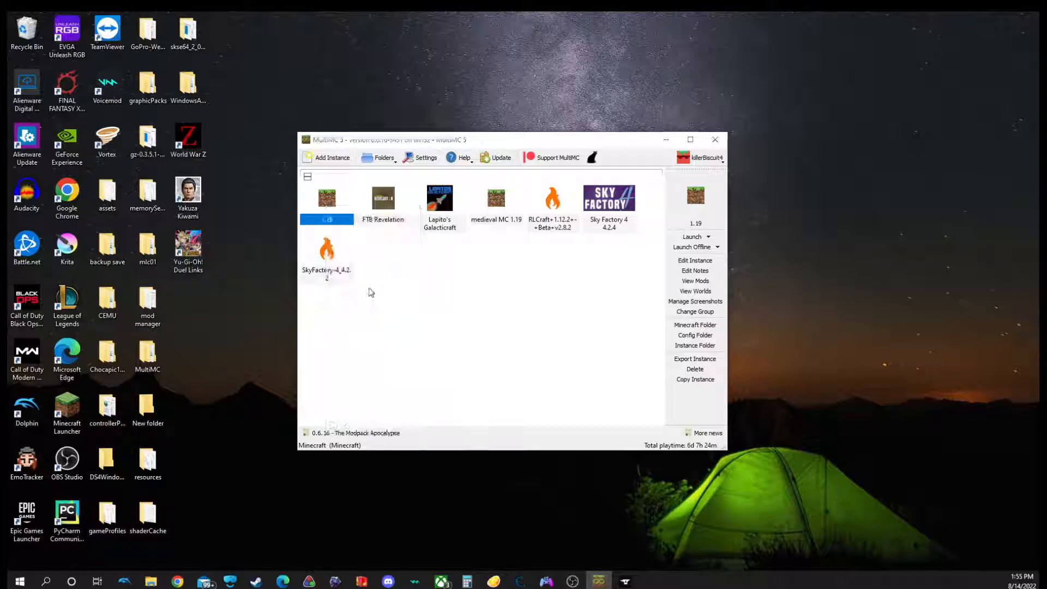
pyautogui.click(695, 259)
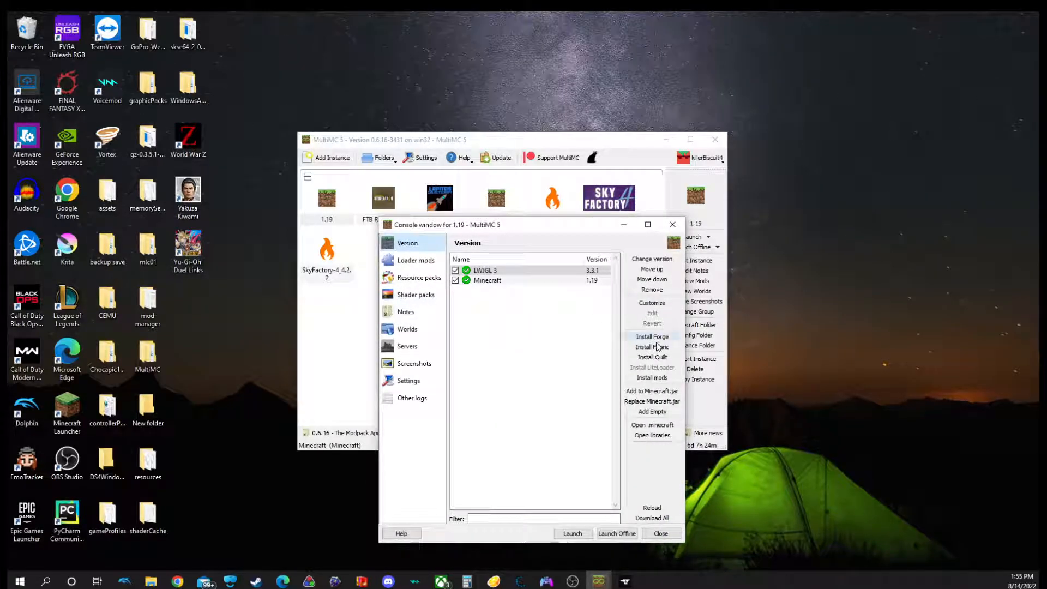
pyautogui.click(652, 347)
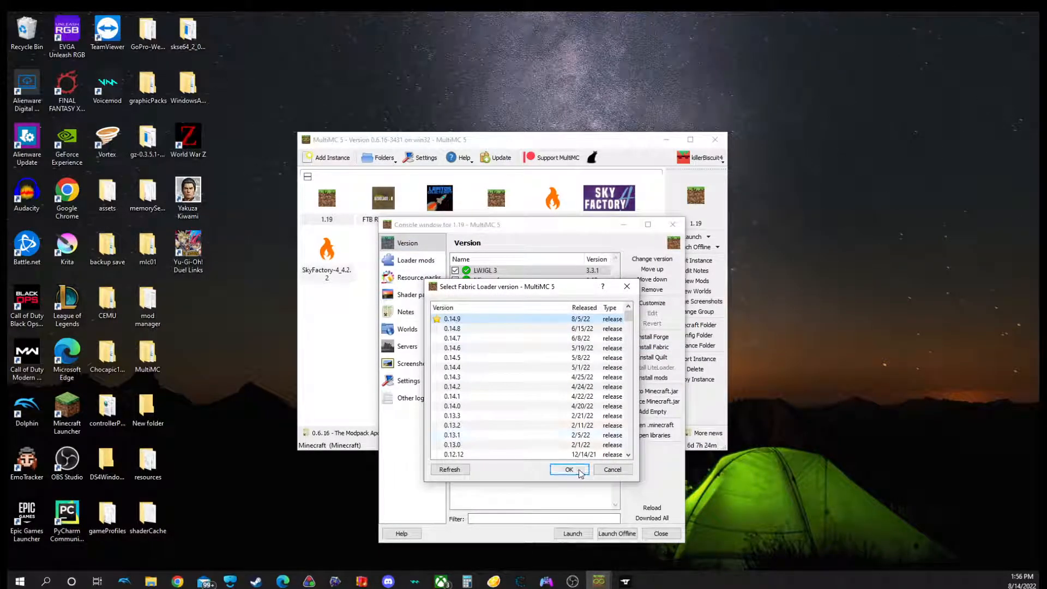
pyautogui.click(569, 469)
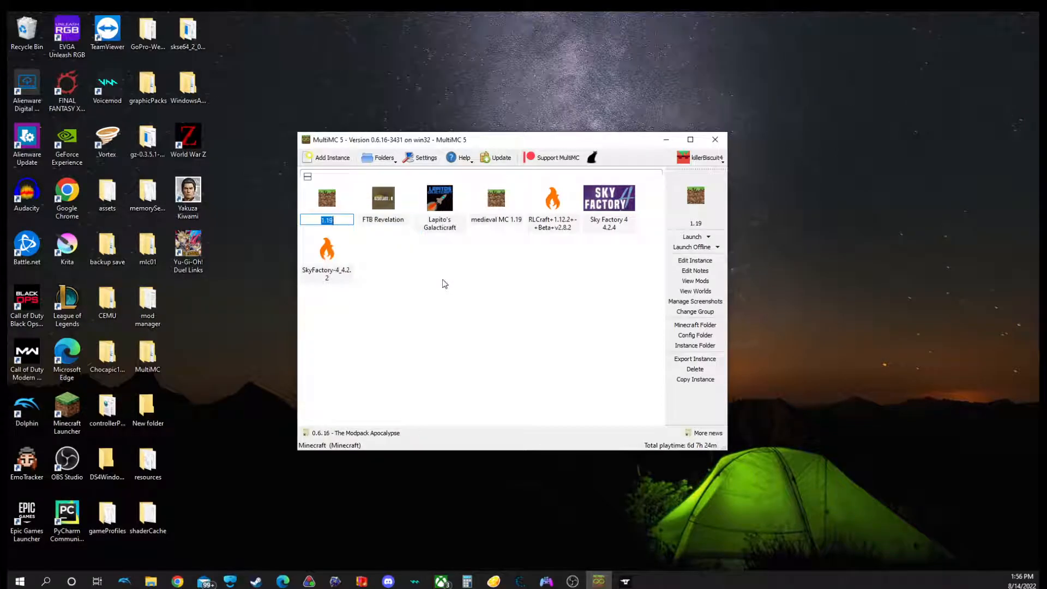
# Rename the 1.19 instance to 'medi mc'.
pyautogui.write('m')
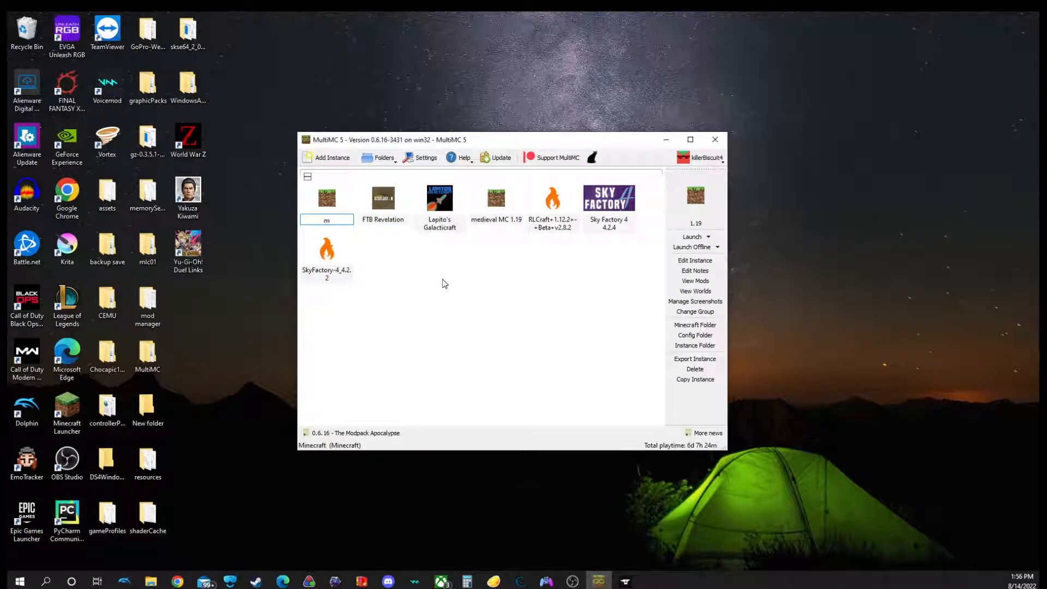
pyautogui.write('b')
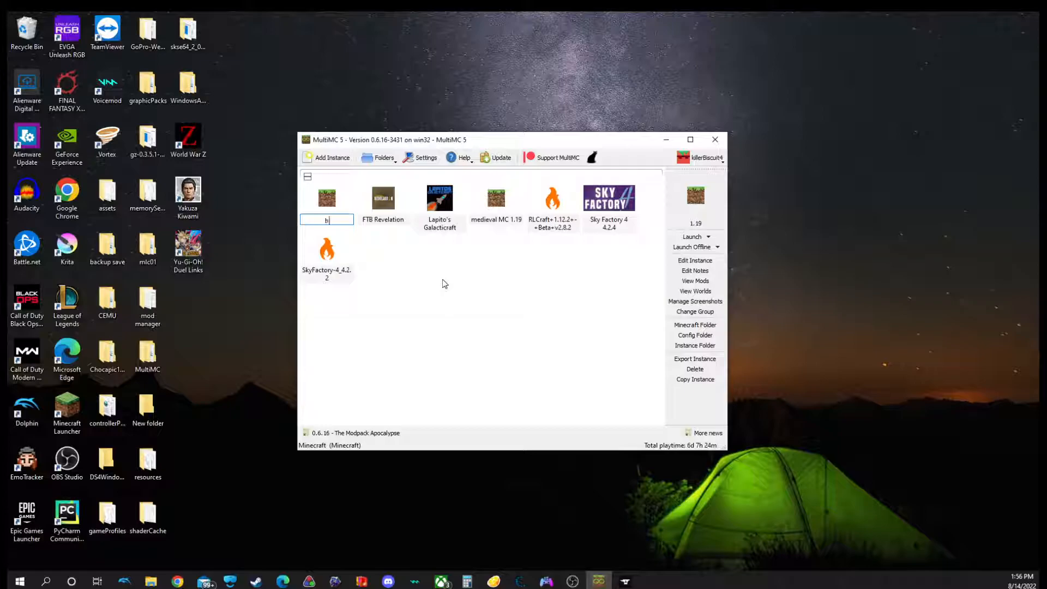
pyautogui.write('oib')
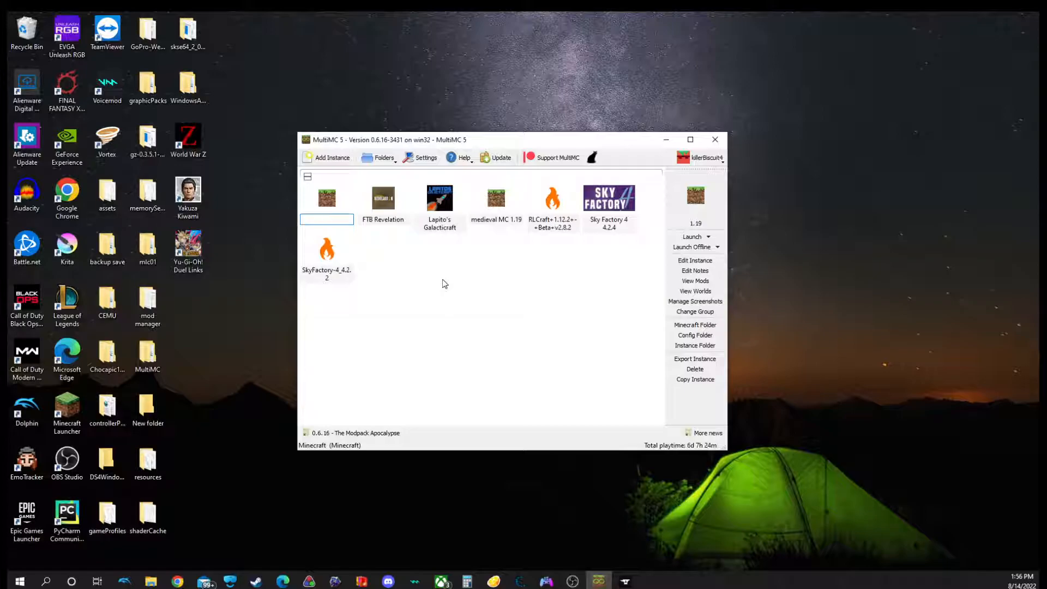
pyautogui.write('medi mc')
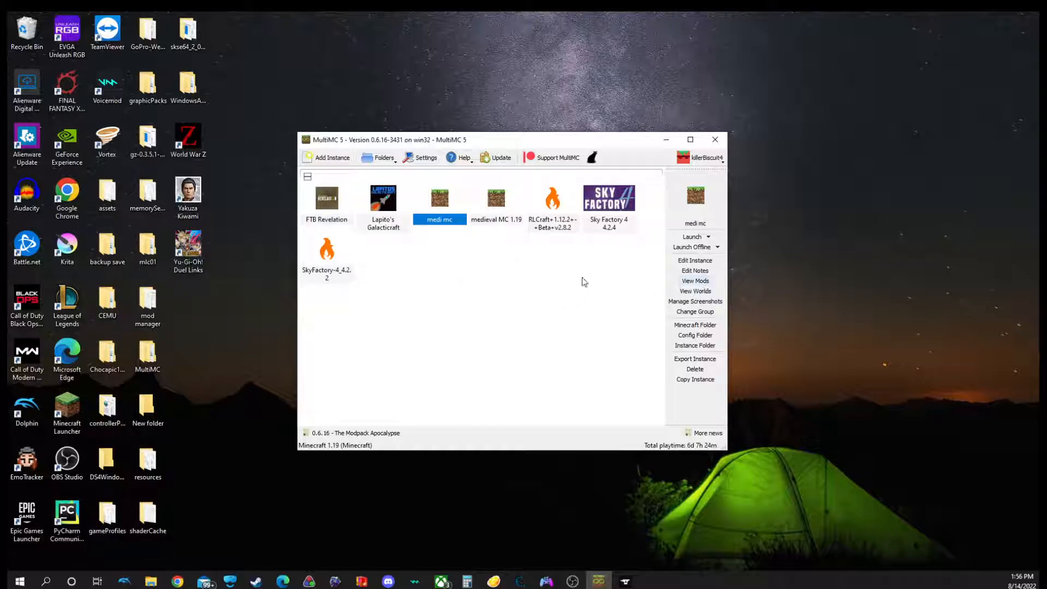
# Paste the copied modpack folders (config, mods, journeymap) into the instance's .minecraft folder.
pyautogui.click(695, 325)
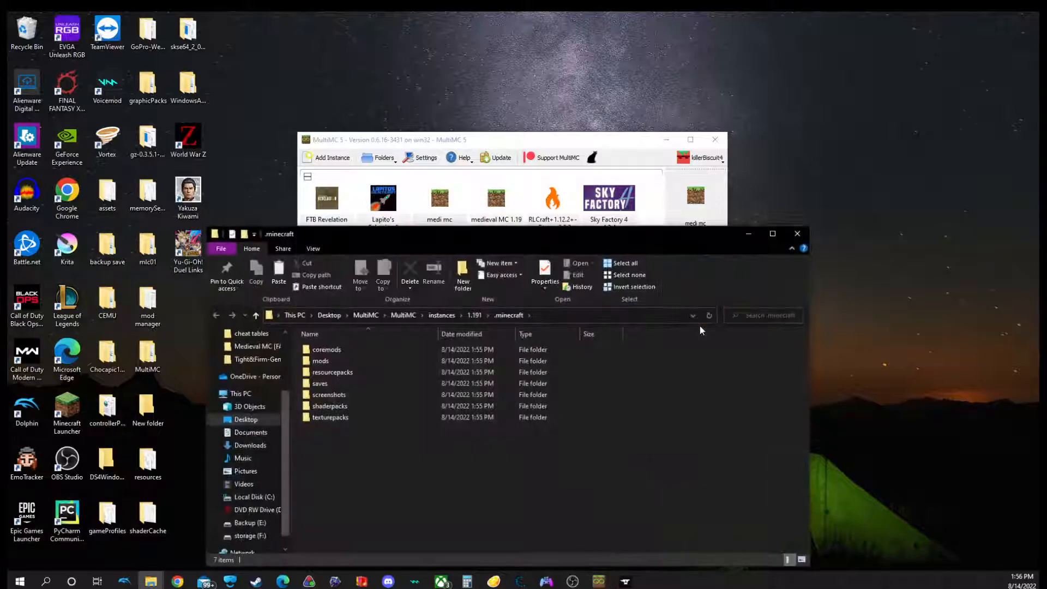
pyautogui.moveTo(626, 427)
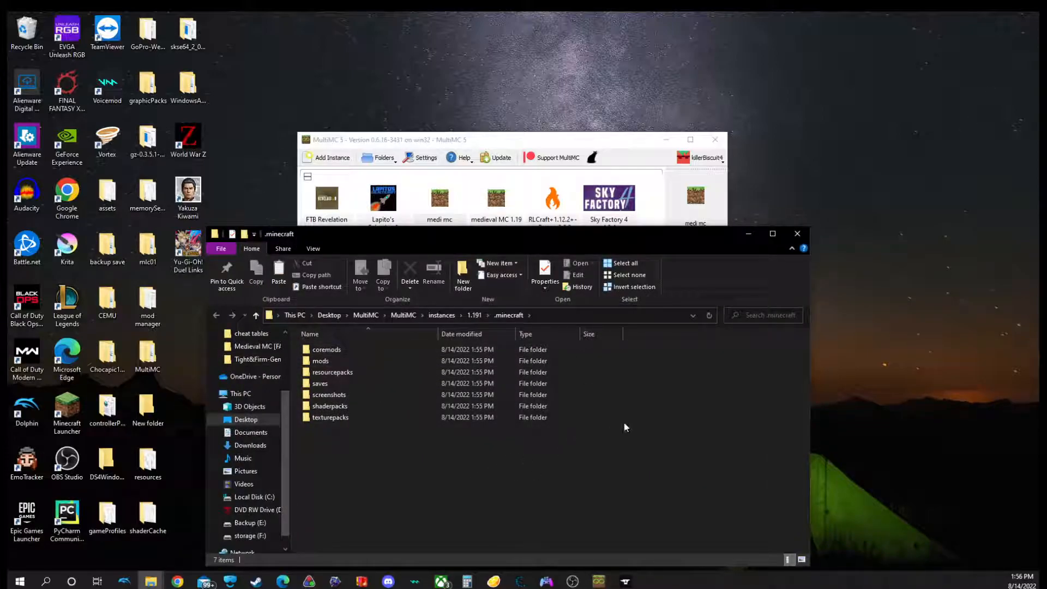
pyautogui.rightClick(626, 427)
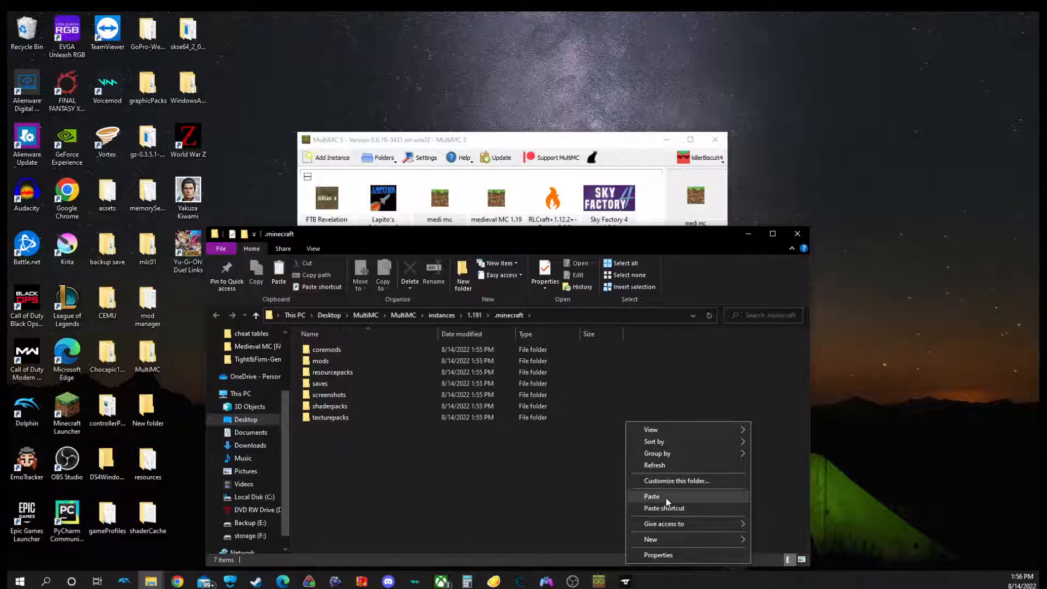
pyautogui.click(651, 497)
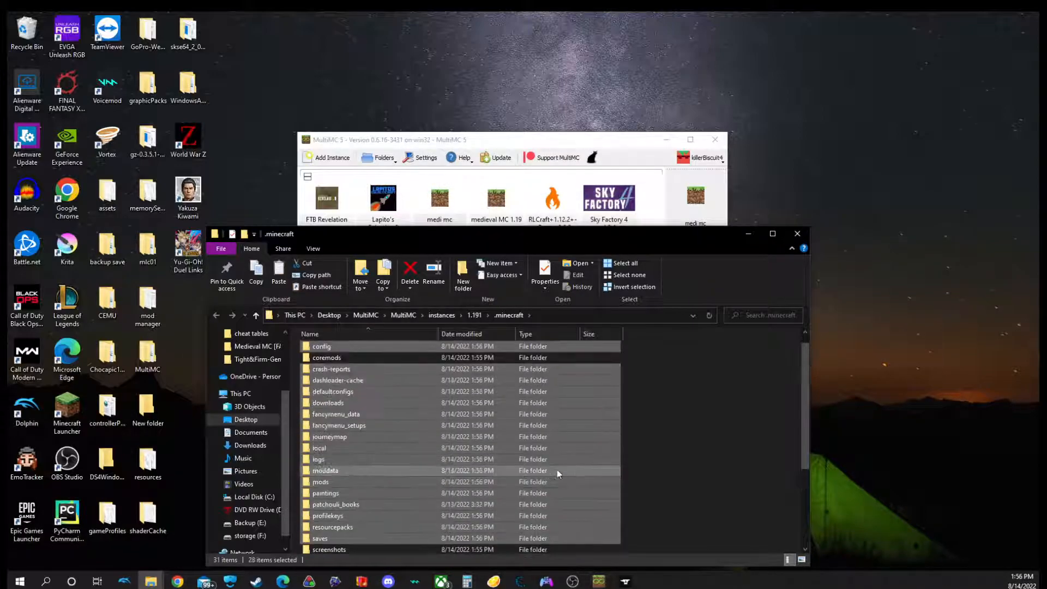
pyautogui.scroll(-3)
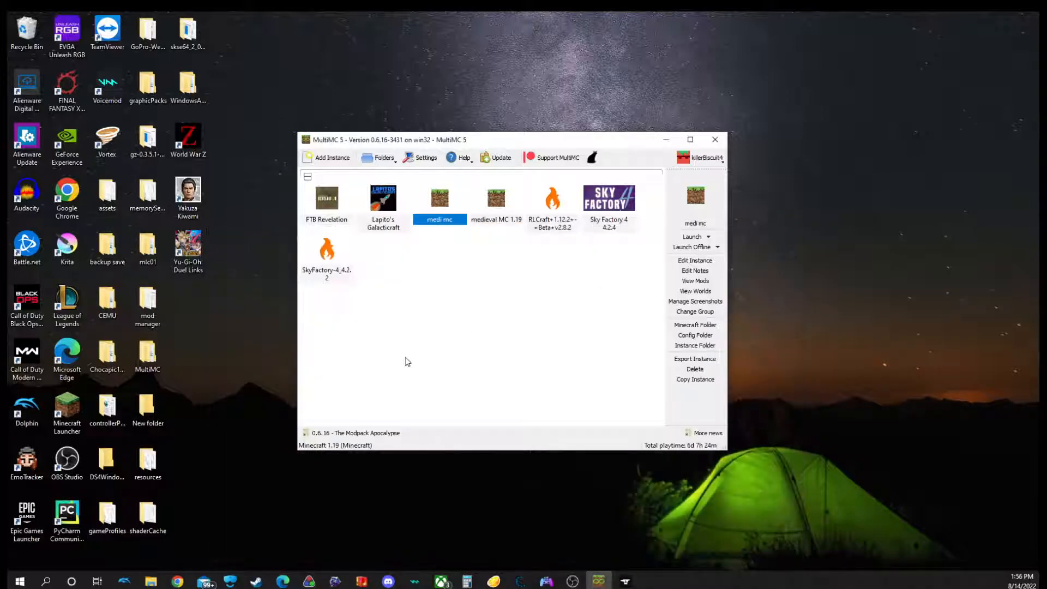
pyautogui.moveTo(646, 241)
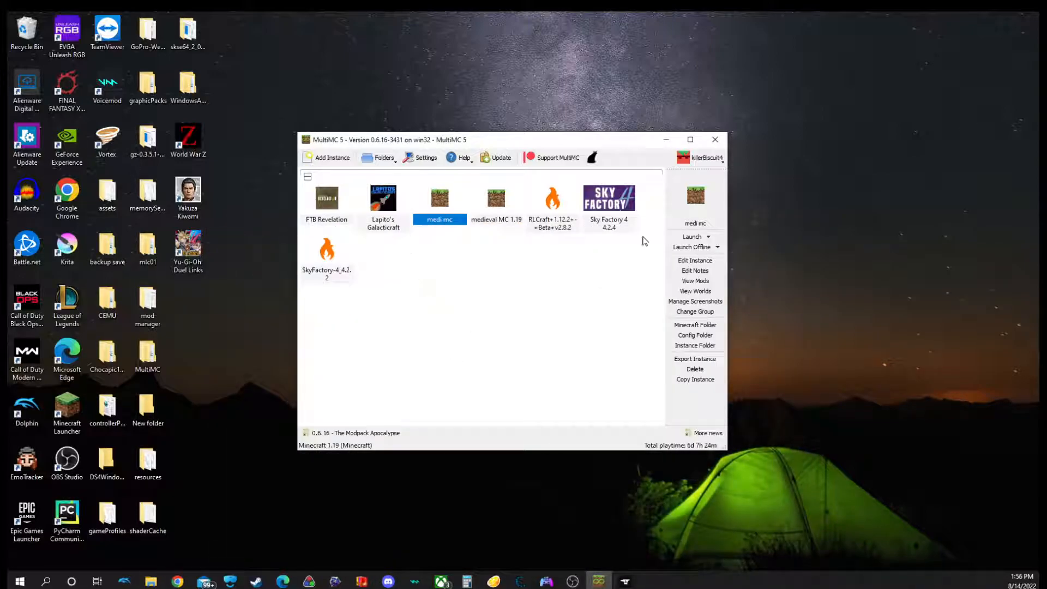
# Launch the medi mc instance from MultiMC.
pyautogui.click(691, 237)
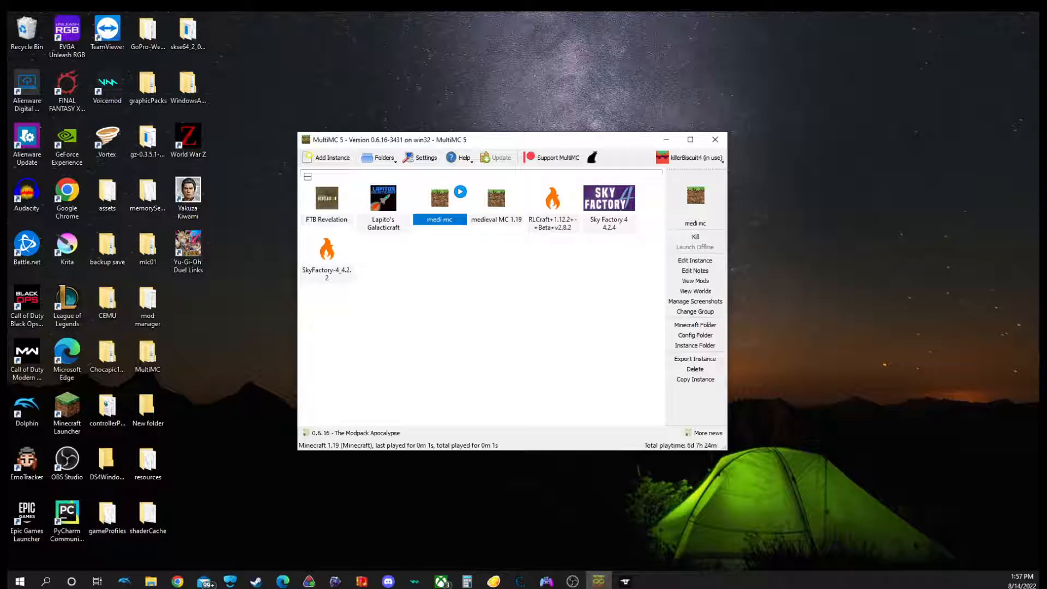
pyautogui.moveTo(607, 487)
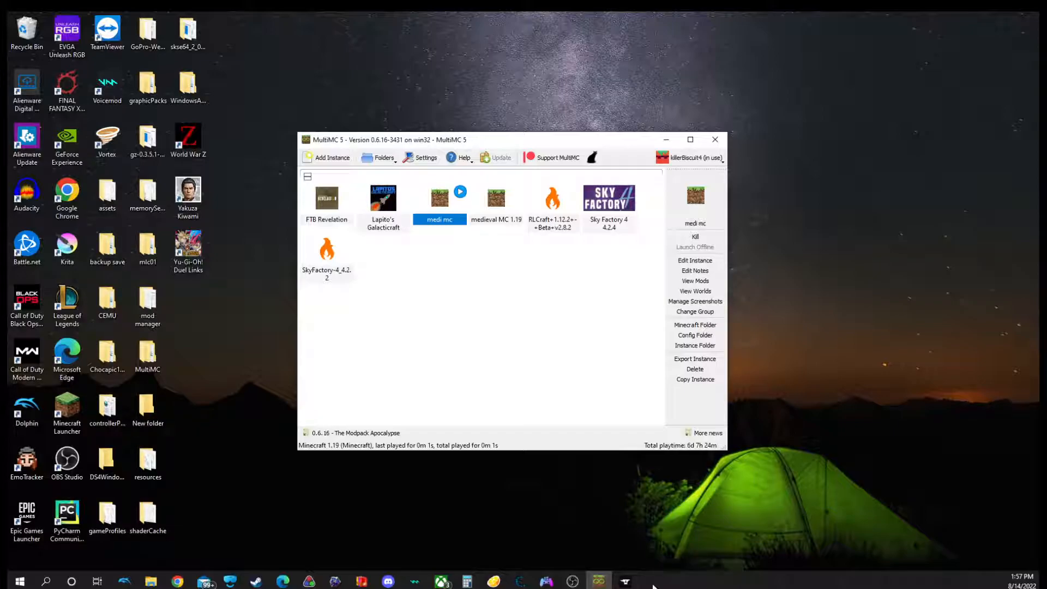
pyautogui.moveTo(661, 585)
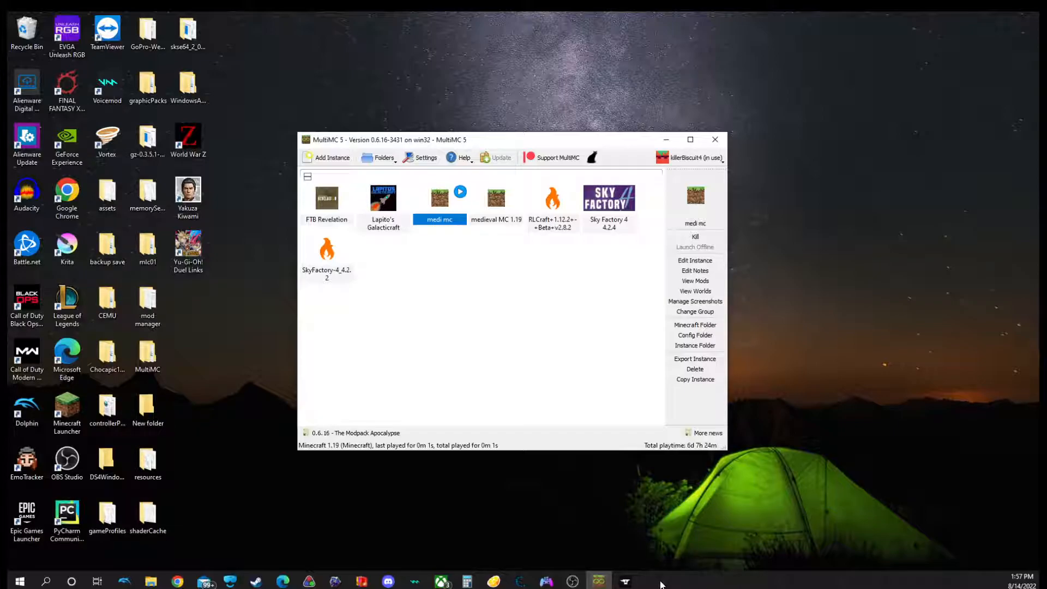
pyautogui.moveTo(721, 579)
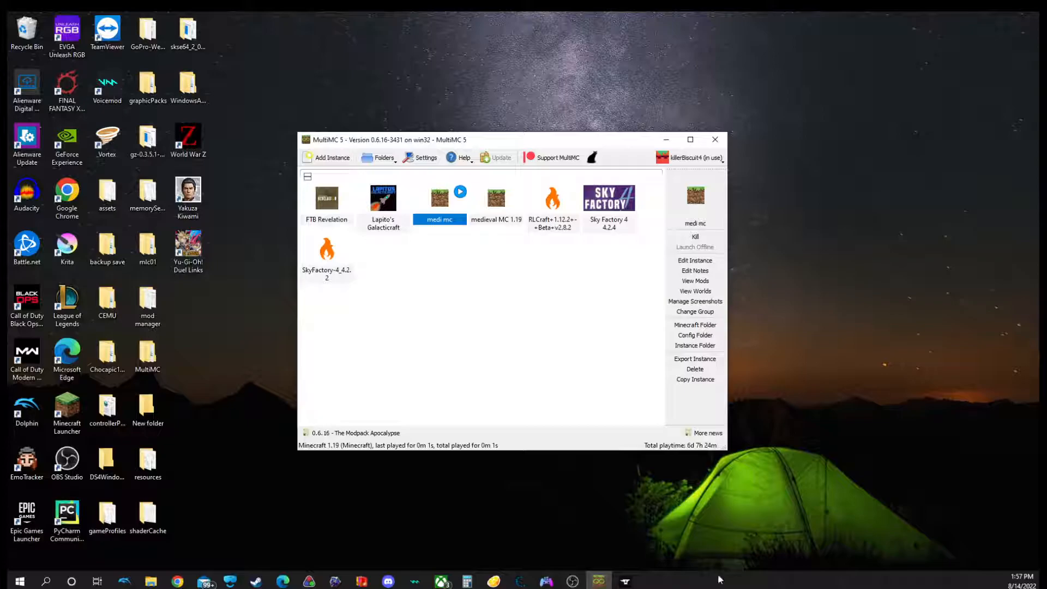
pyautogui.moveTo(654, 583)
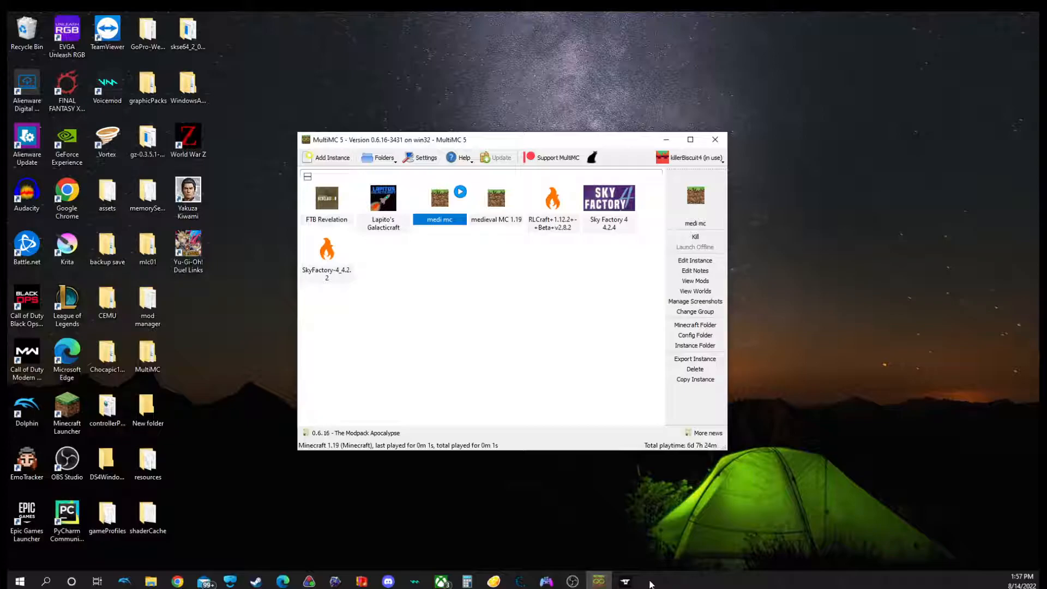
pyautogui.moveTo(619, 500)
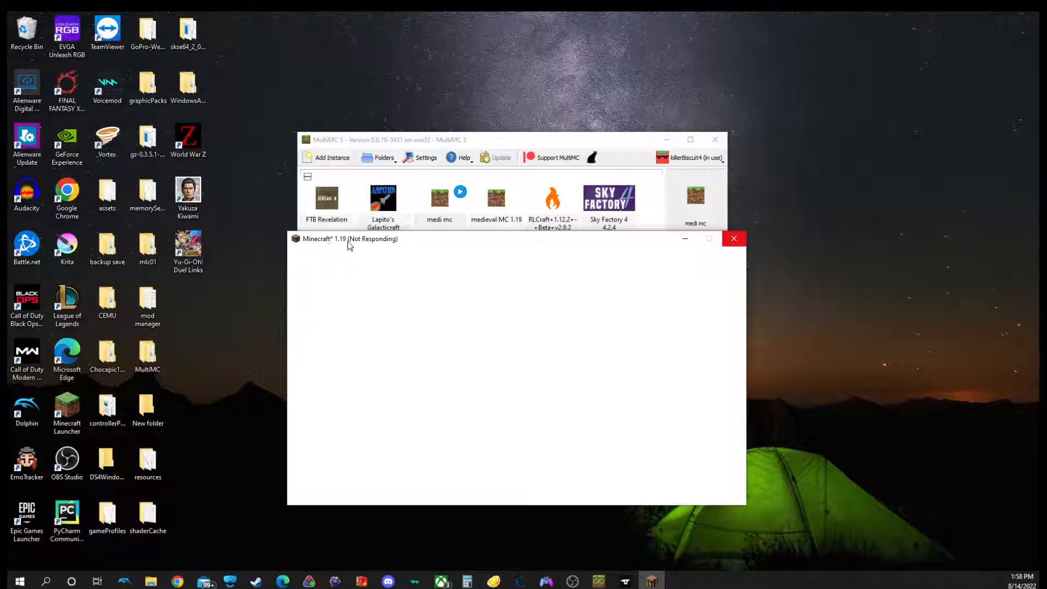
pyautogui.moveTo(347, 250)
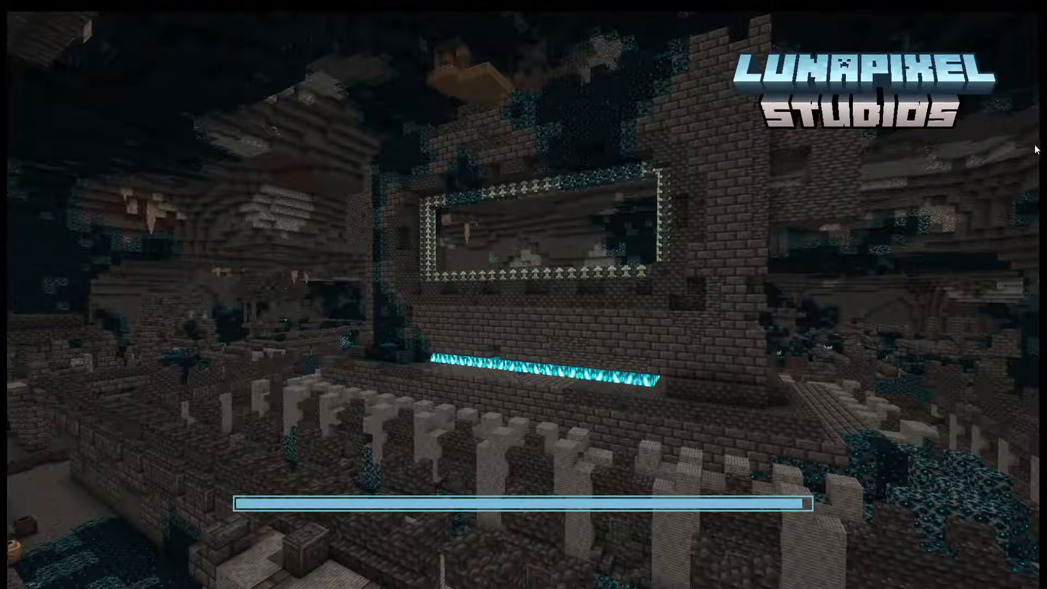
pyautogui.moveTo(812, 530)
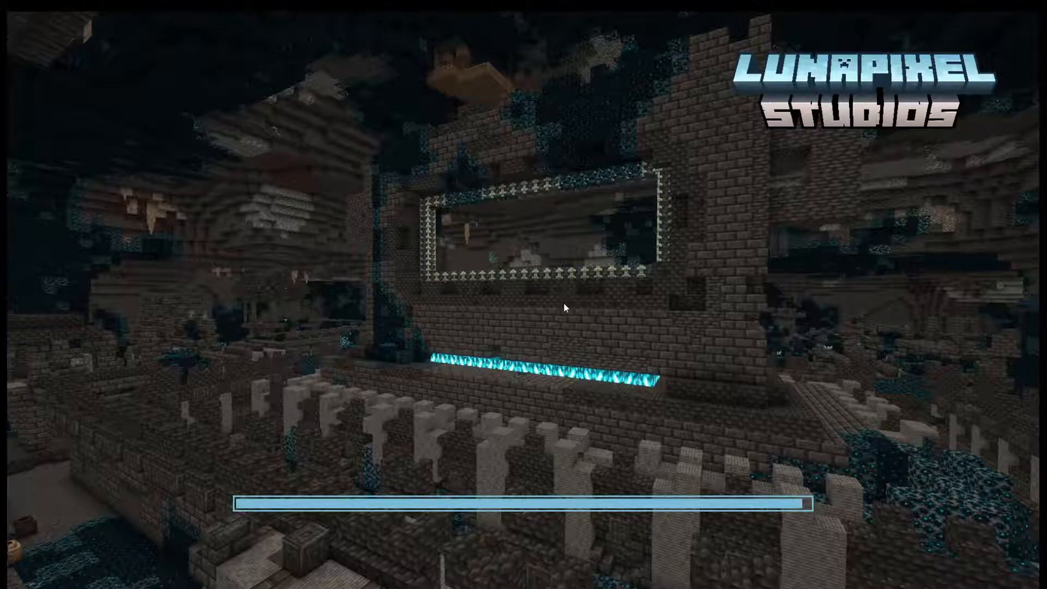
pyautogui.moveTo(602, 312)
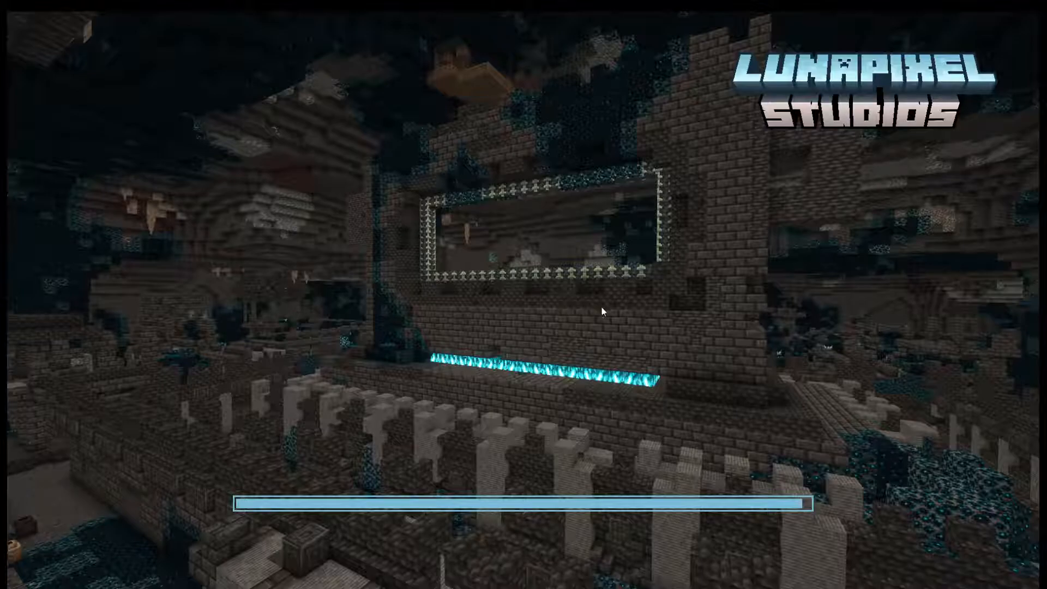
pyautogui.moveTo(812, 524)
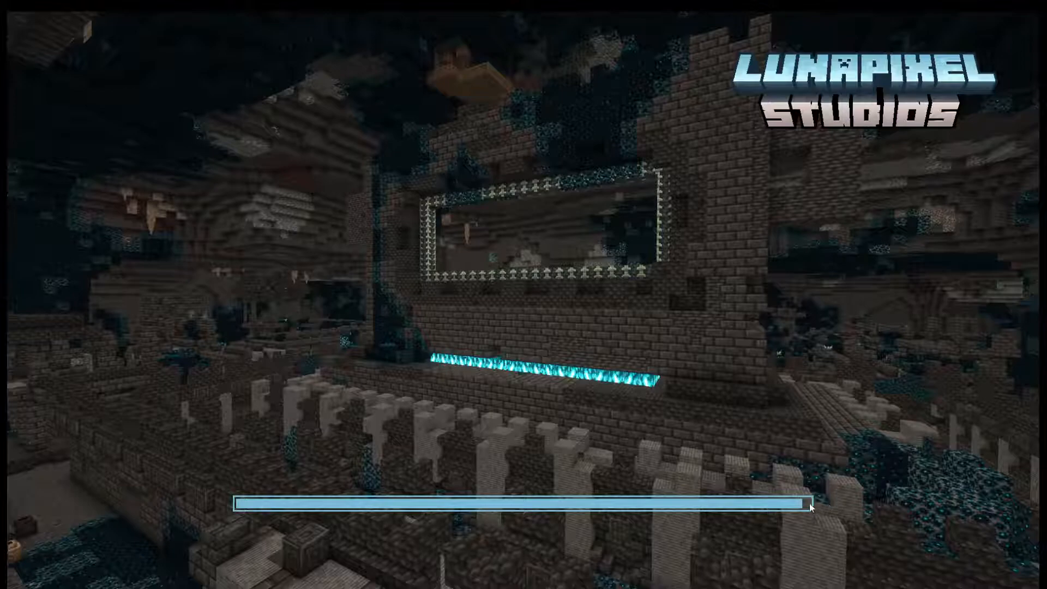
pyautogui.moveTo(567, 363)
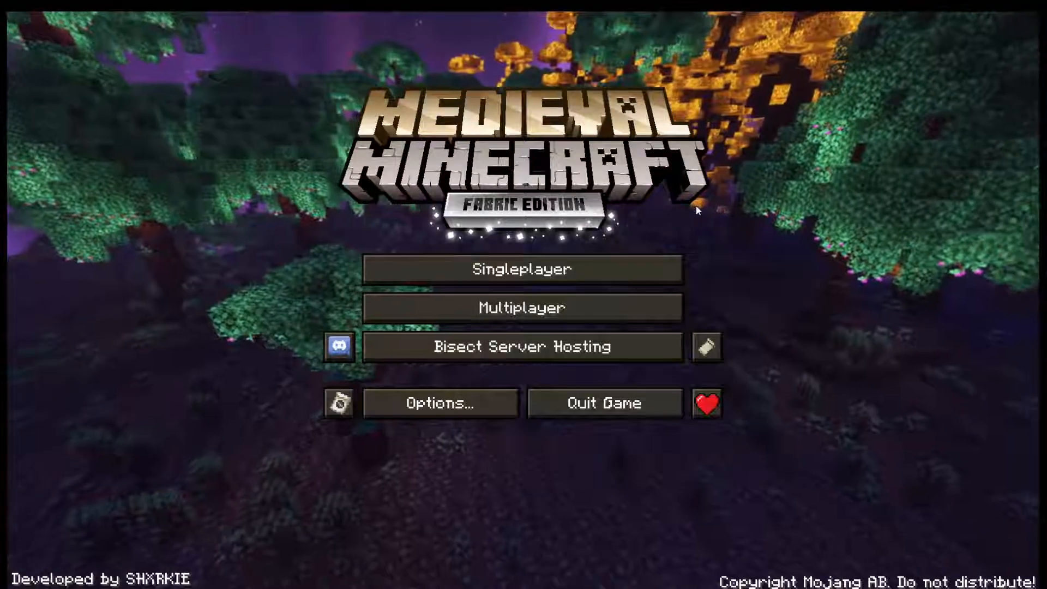
# View the Singleplayer world list, then cancel back to the Medieval Minecraft title screen.
pyautogui.click(521, 269)
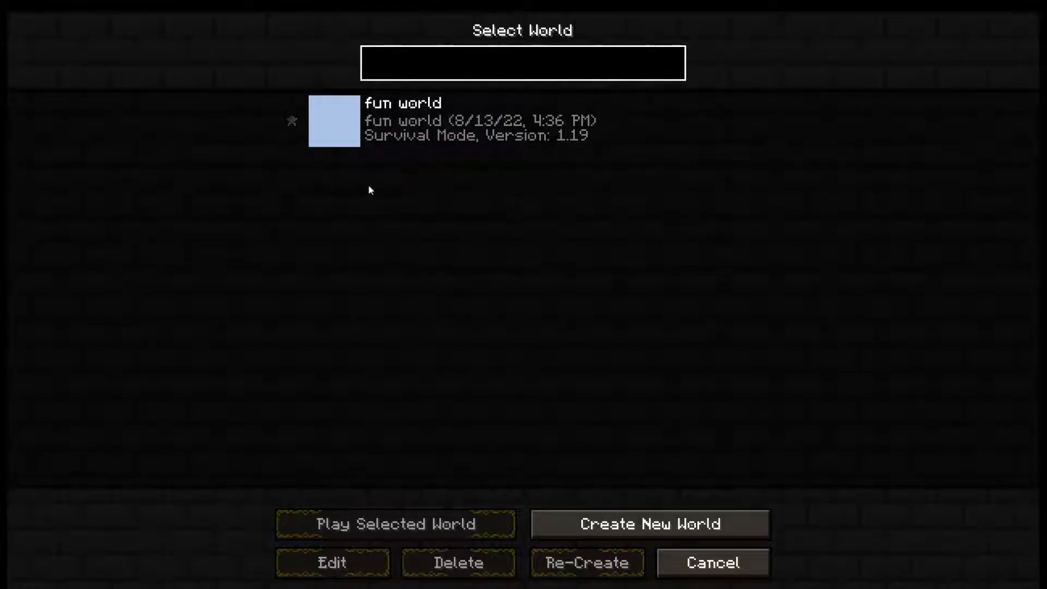
pyautogui.click(523, 63)
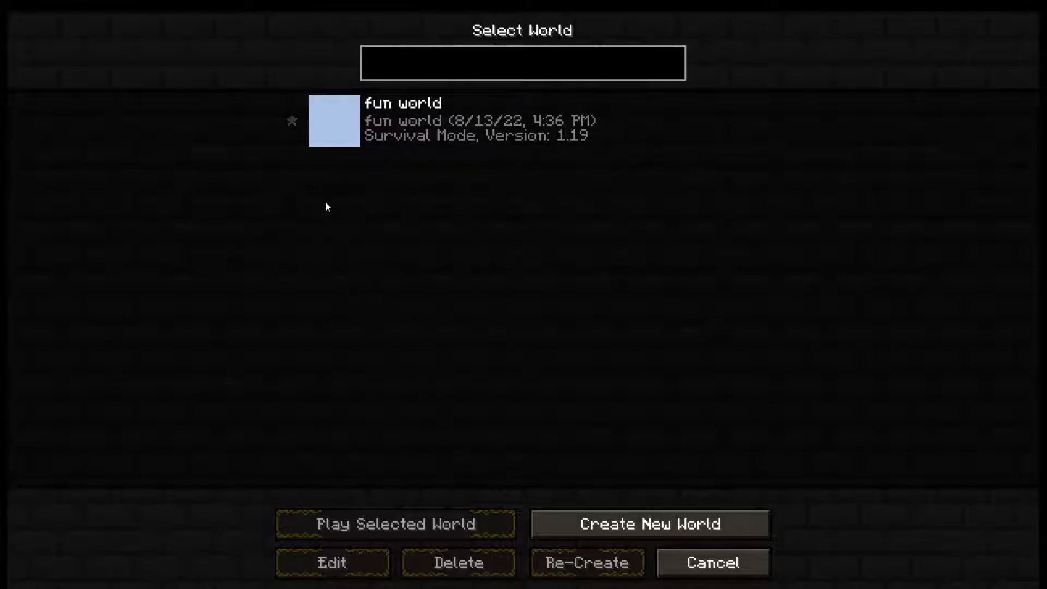
pyautogui.moveTo(384, 235)
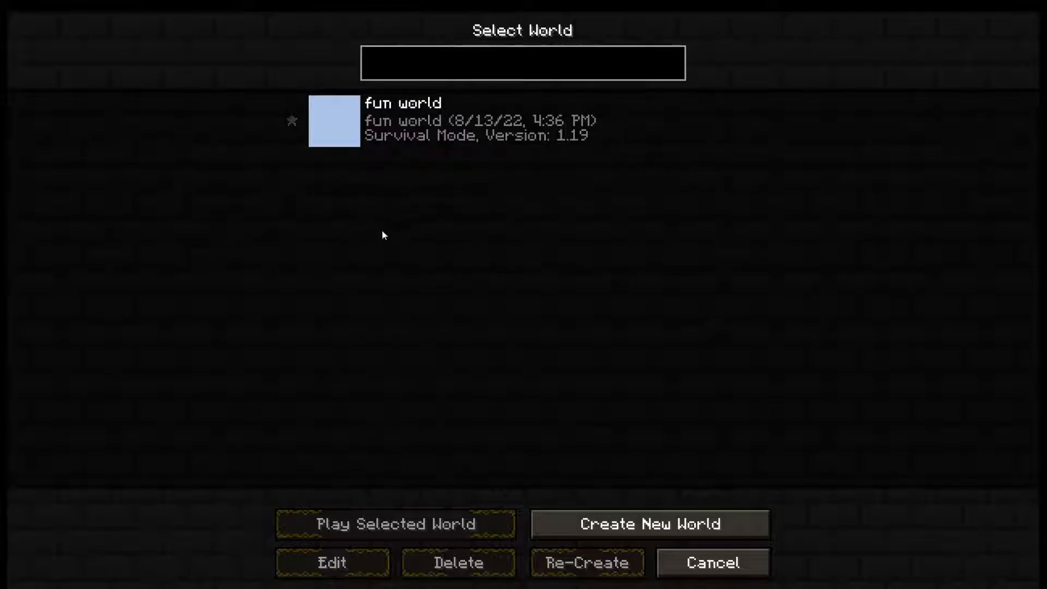
pyautogui.moveTo(368, 225)
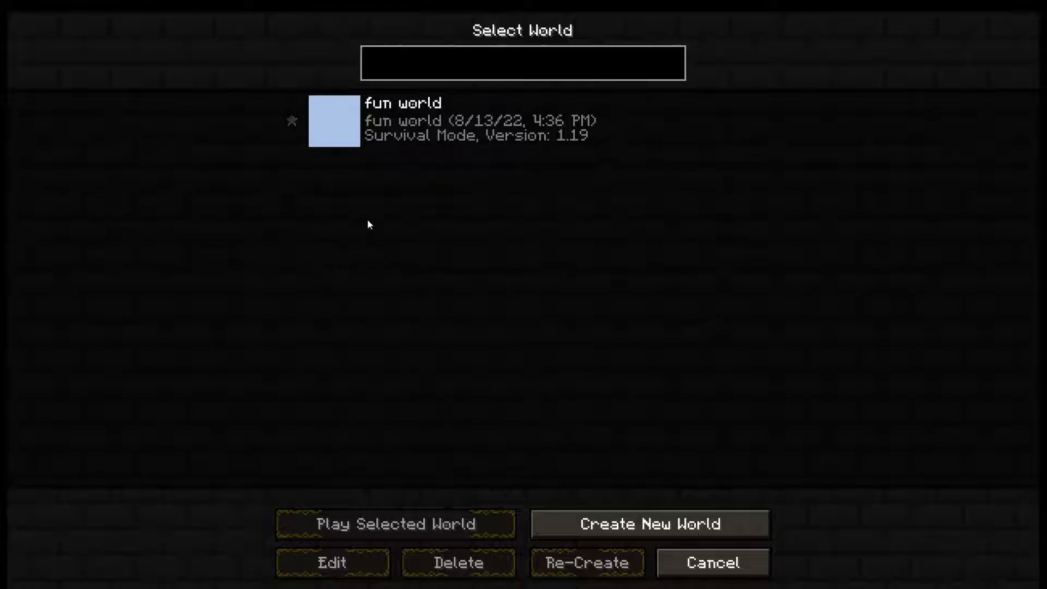
pyautogui.moveTo(491, 248)
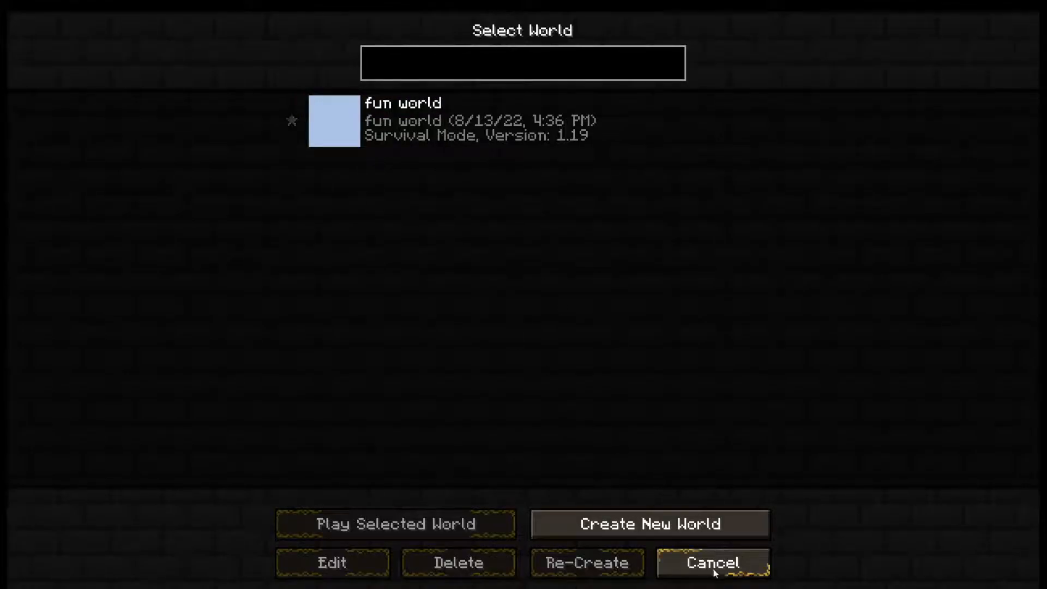
pyautogui.click(711, 578)
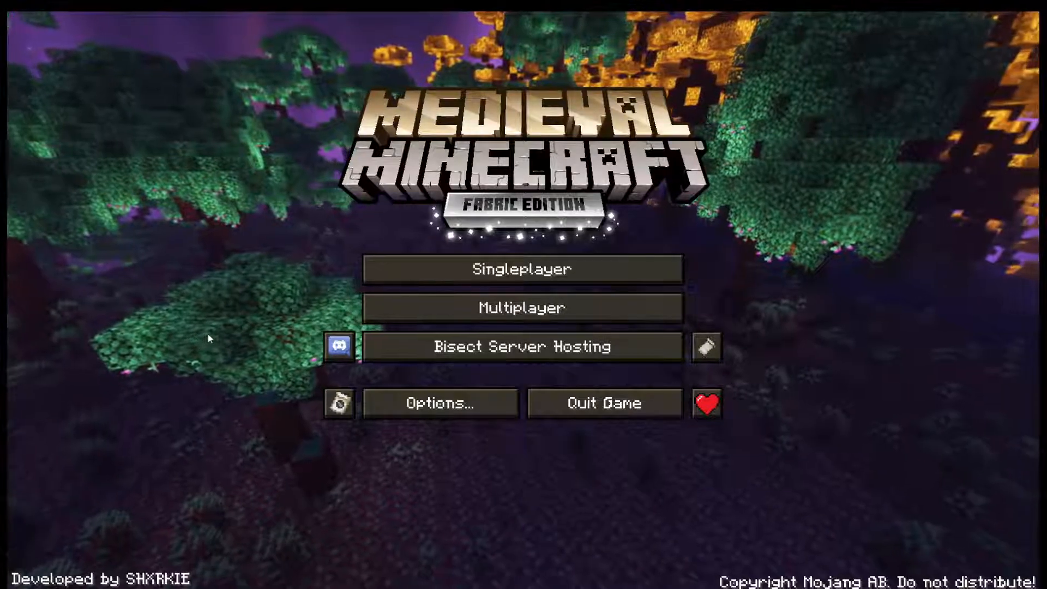
pyautogui.moveTo(861, 288)
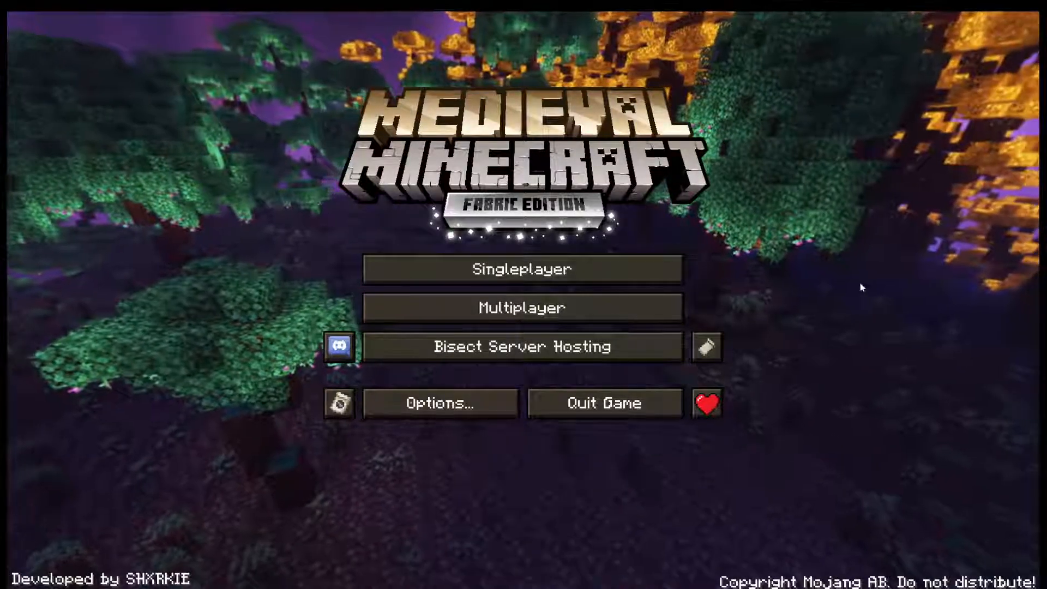